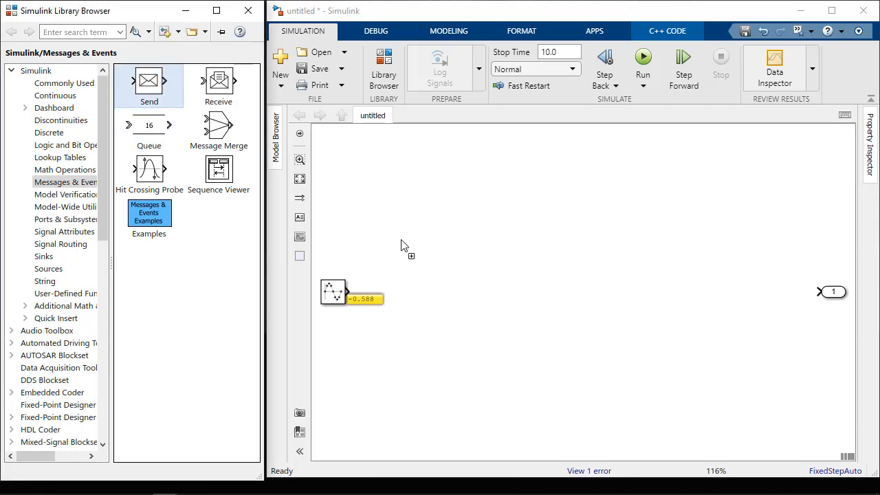
Add Send, Queue and Receive blocks between the sine source and the output port.
drag(149, 81, 412, 291)
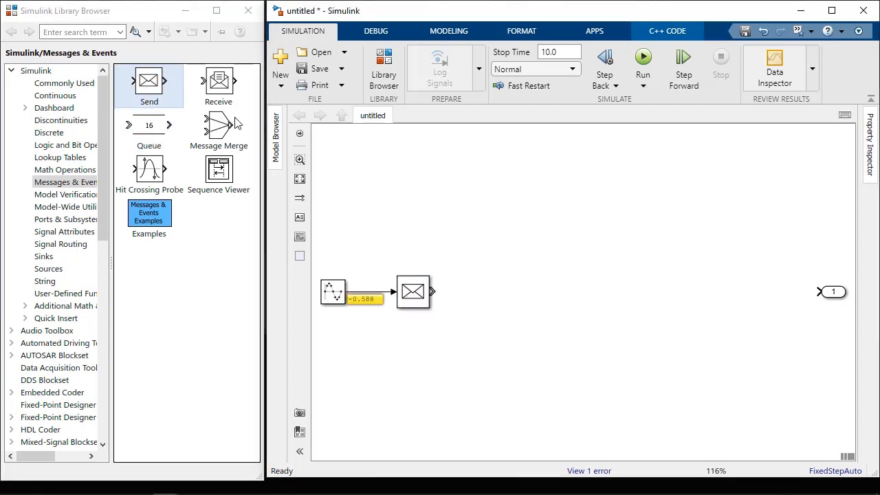
drag(218, 81, 737, 256)
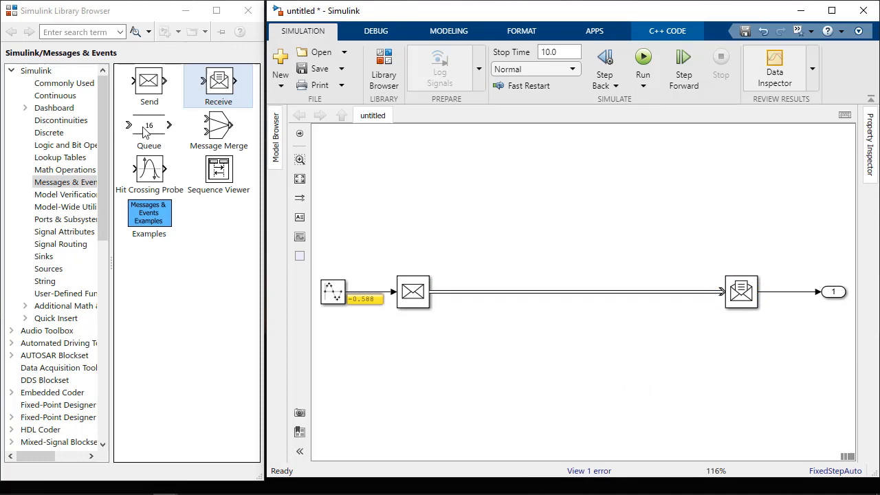
drag(149, 124, 549, 293)
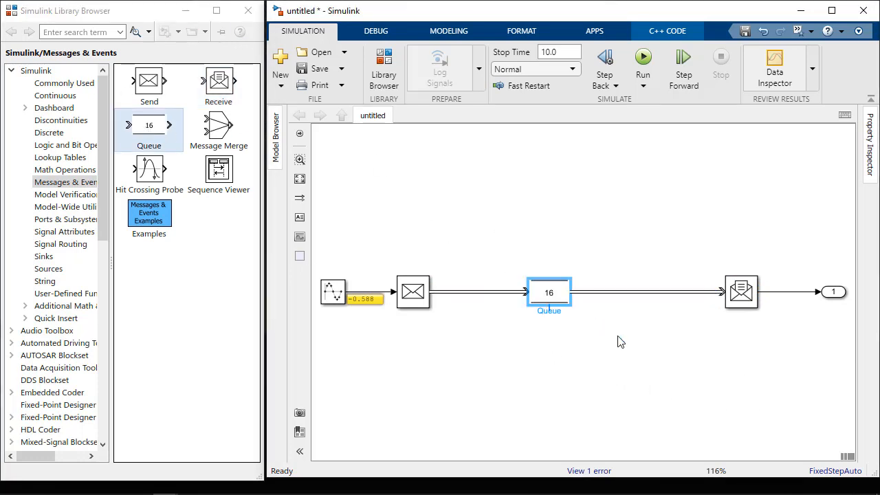
Set the Queue block to LIFO ordering with Overwrite oldest element enabled.
double_click(549, 291)
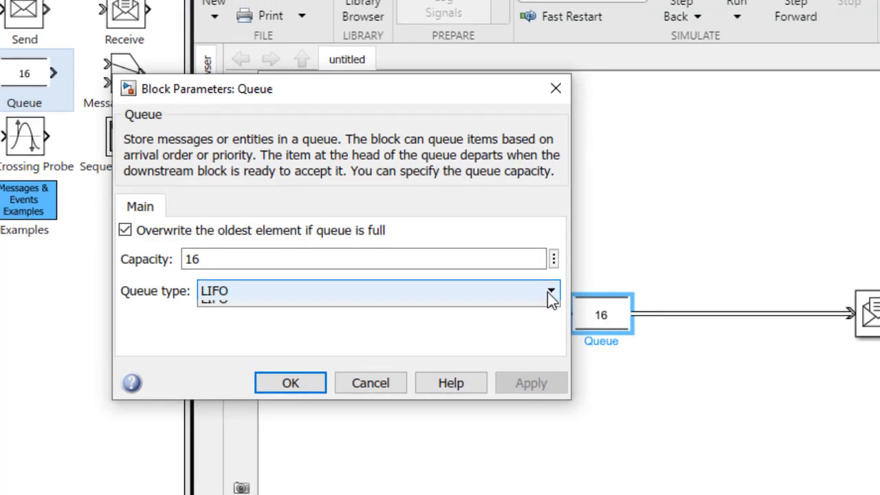
click(551, 292)
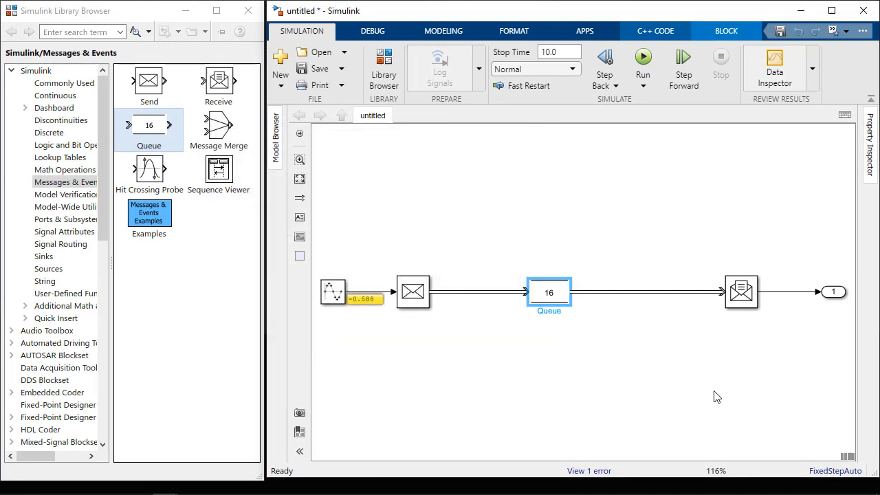
mouse_move(605, 58)
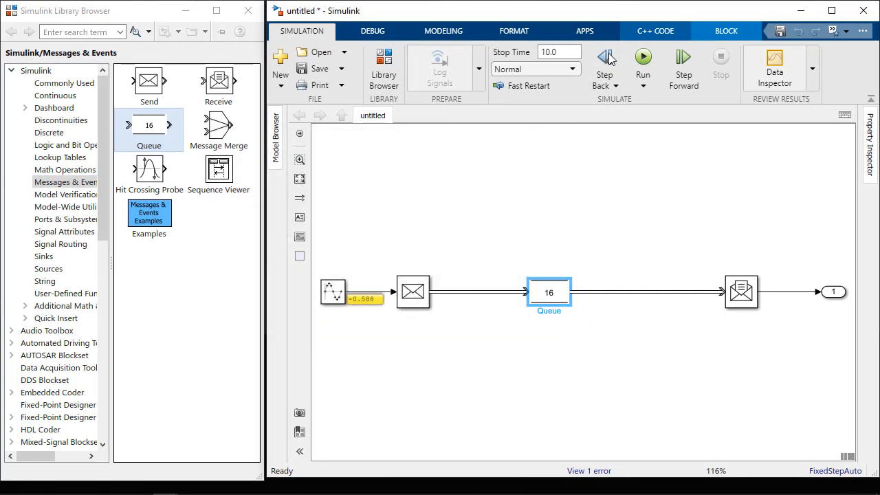
Run the simulation, view the Queue:1 stem plot in Data Inspector, then close it.
click(372, 31)
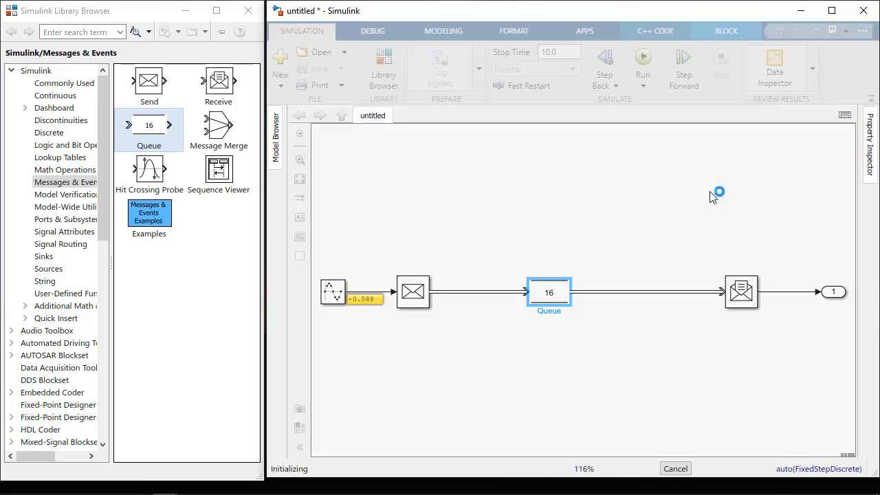
click(642, 56)
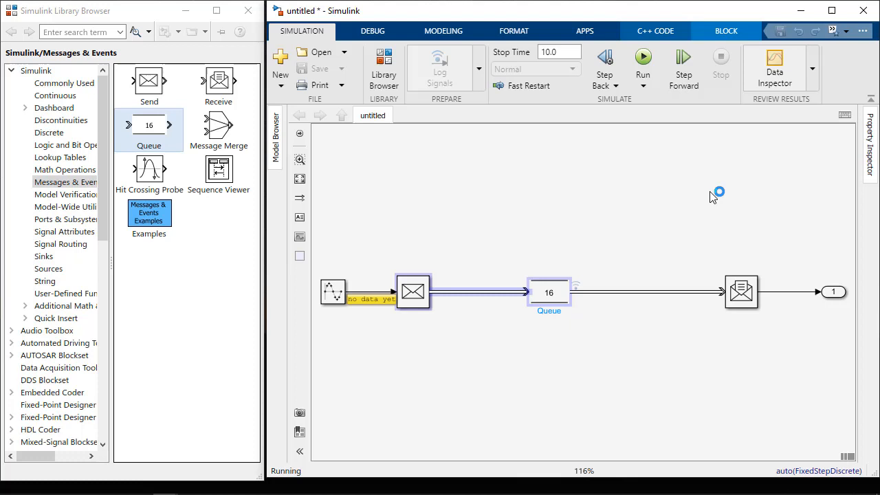
click(643, 57)
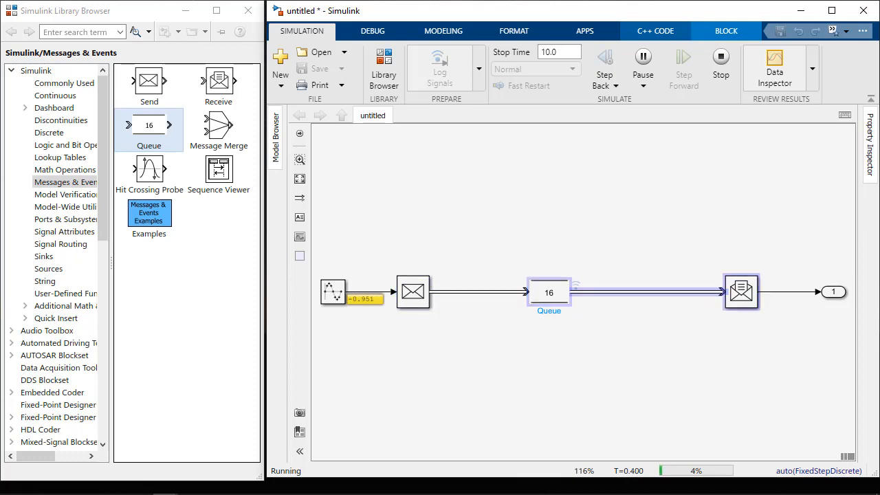
click(774, 66)
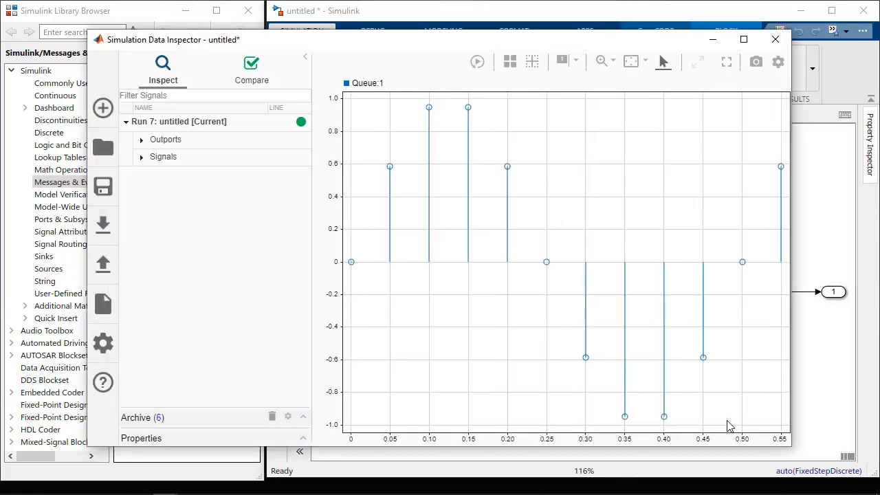
mouse_move(776, 39)
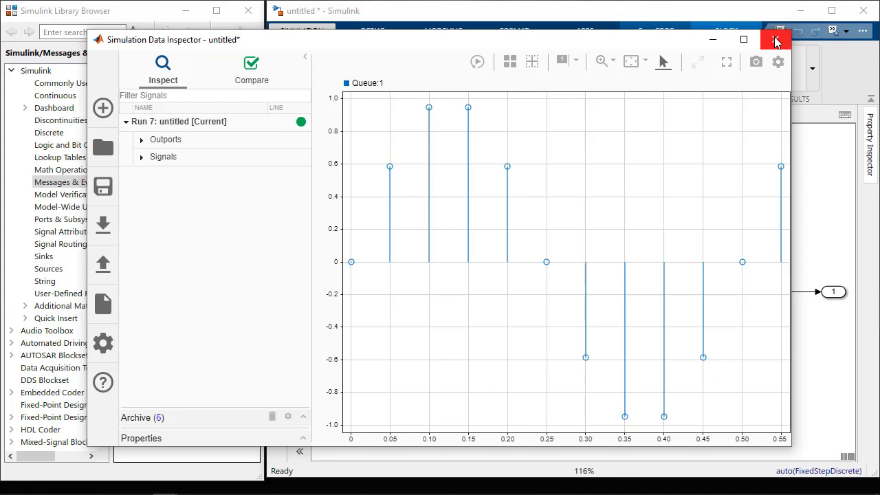
click(775, 39)
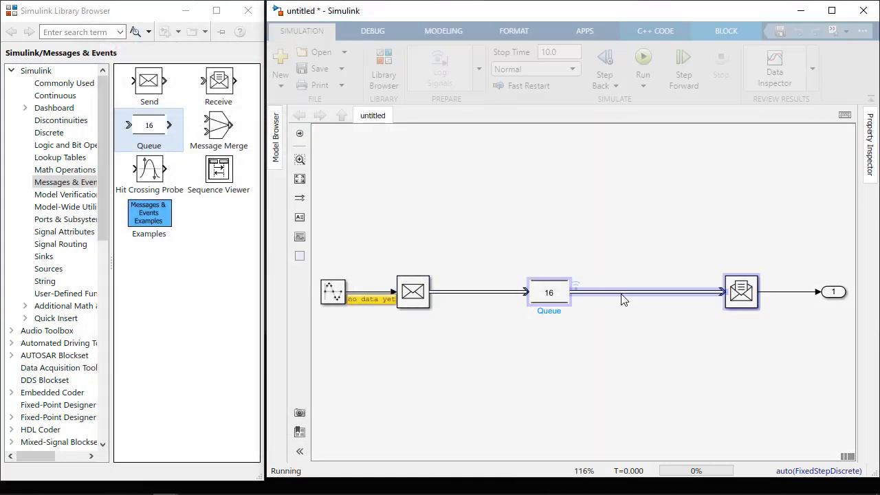
Stop the simulation and inspect the 0.5878 message to Receive in the Sequence Viewer.
click(642, 62)
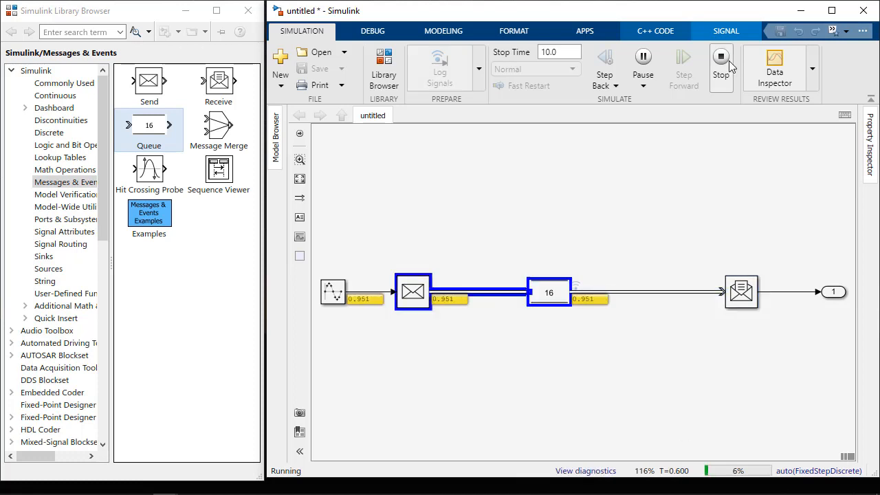
click(720, 62)
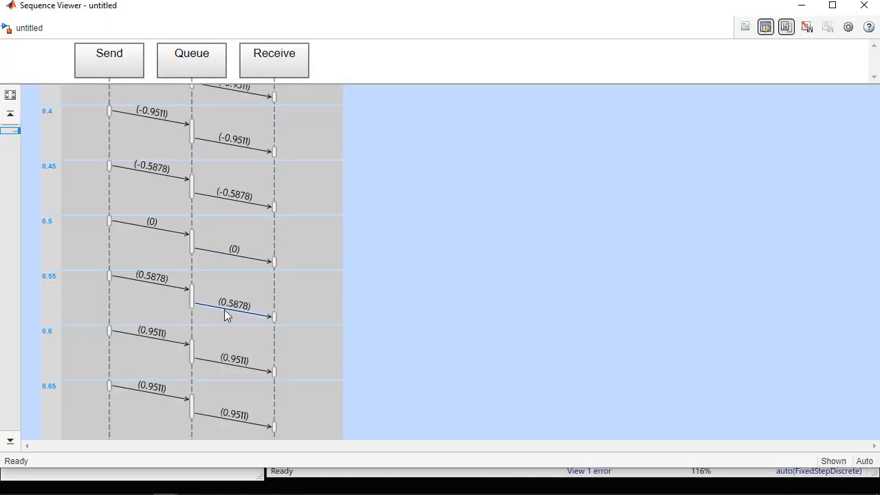
click(234, 305)
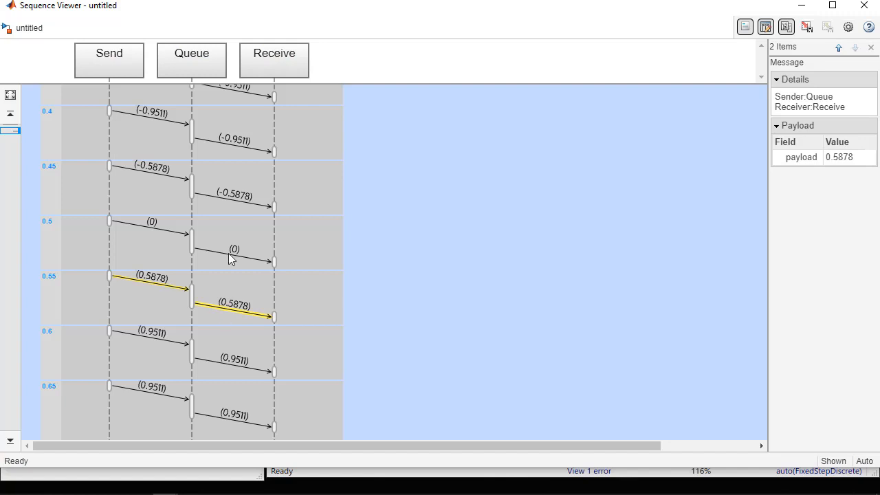
click(233, 141)
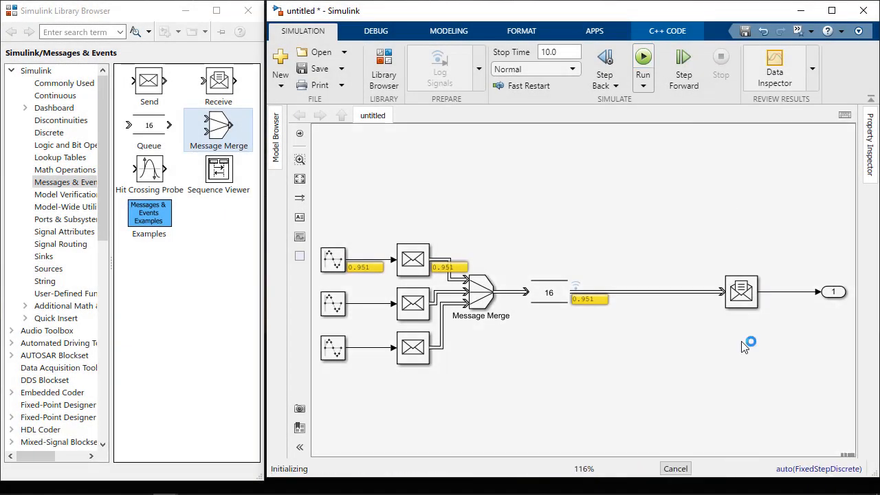
Run the three-sender model and watch messages flow through Message Merge and Queue.
click(643, 56)
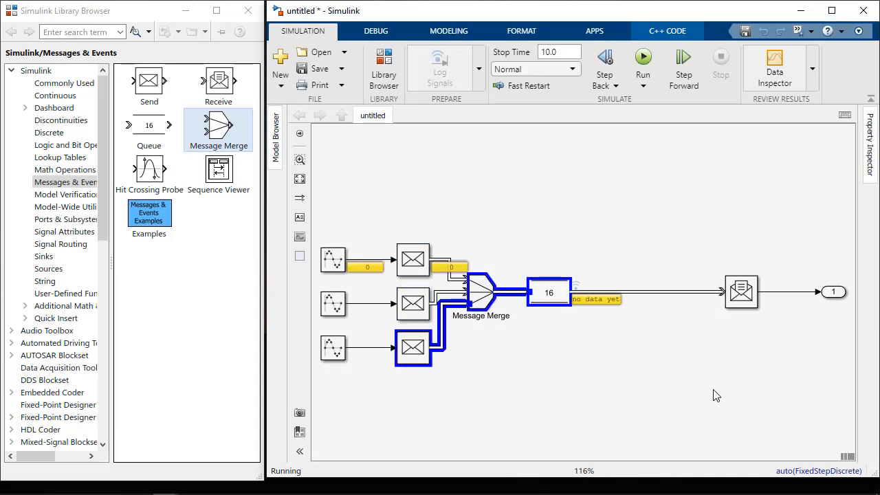
click(643, 58)
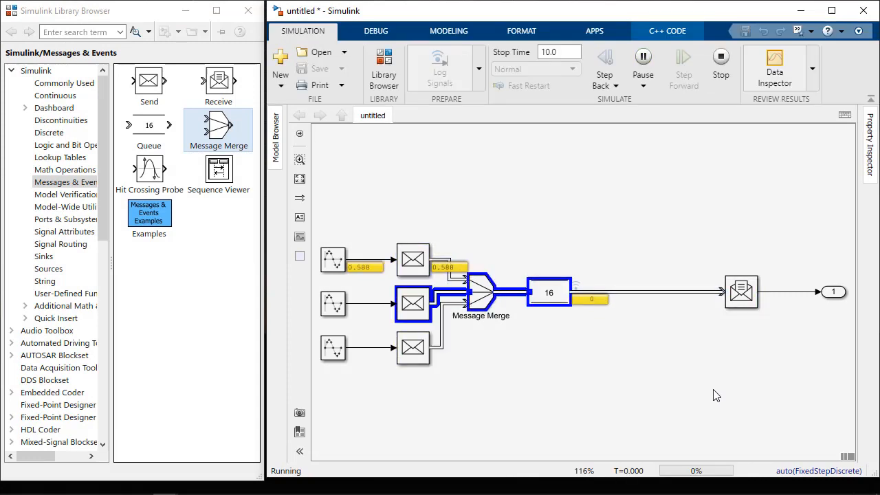